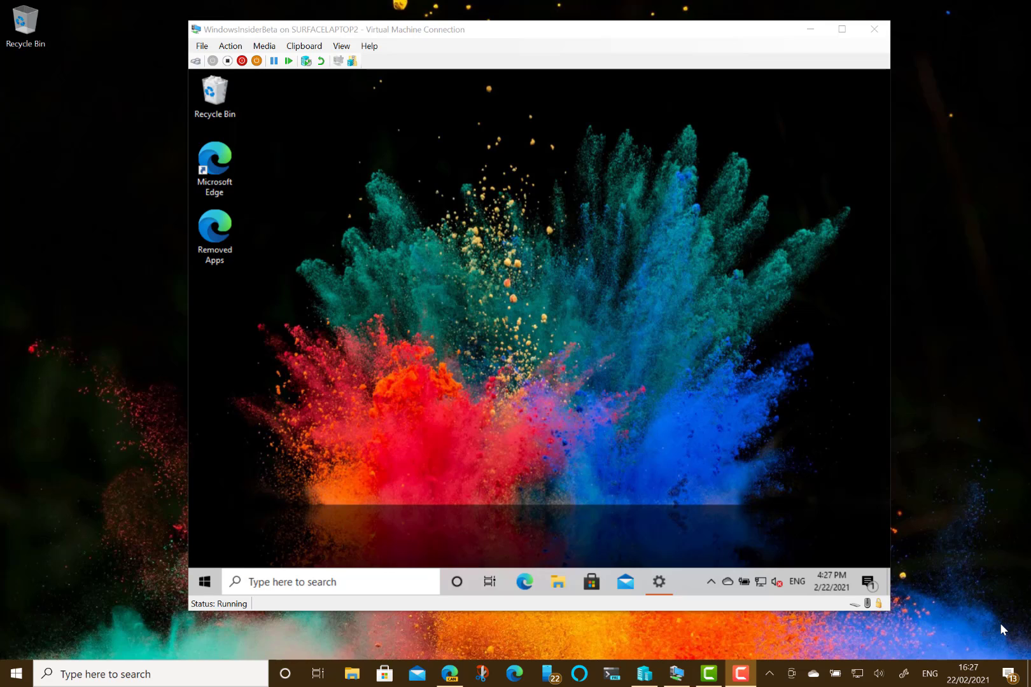
pyautogui.moveTo(753, 414)
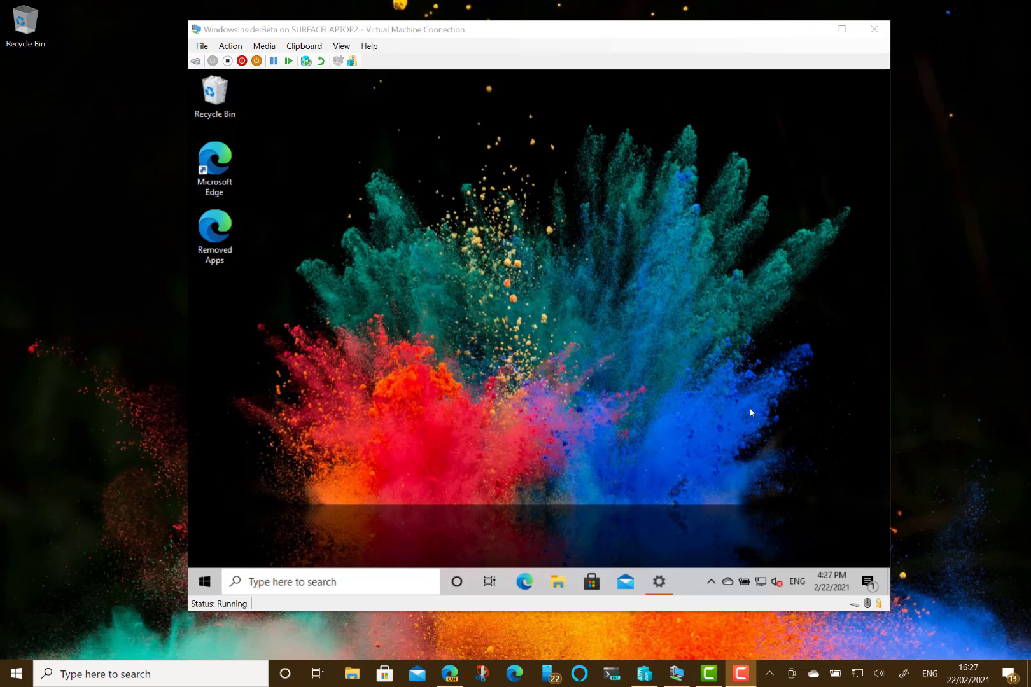
pyautogui.moveTo(532, 385)
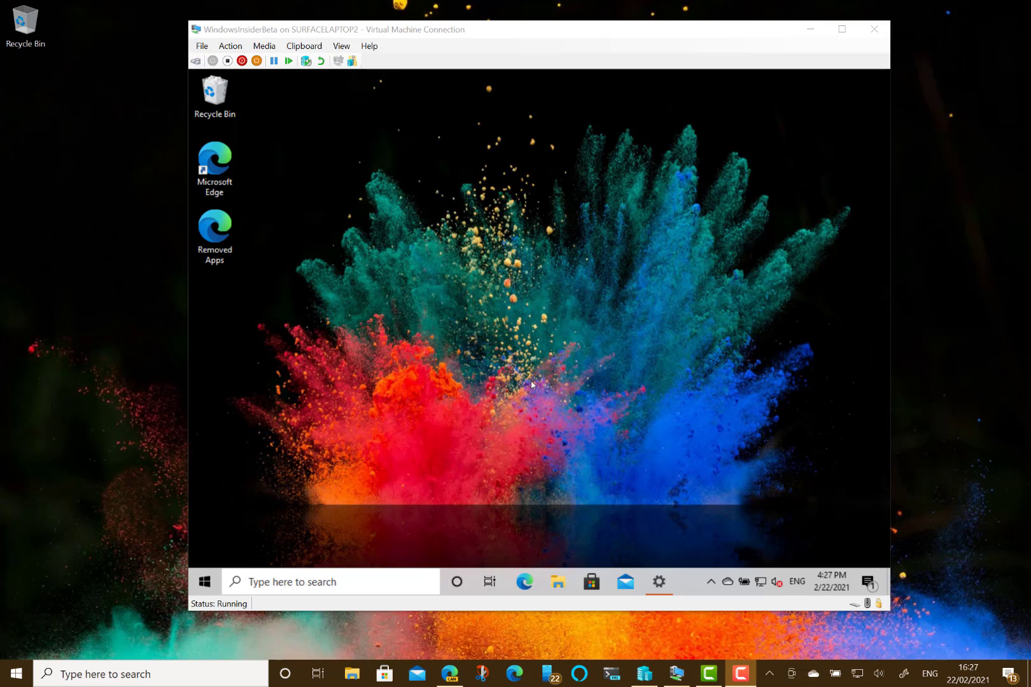
pyautogui.moveTo(307, 540)
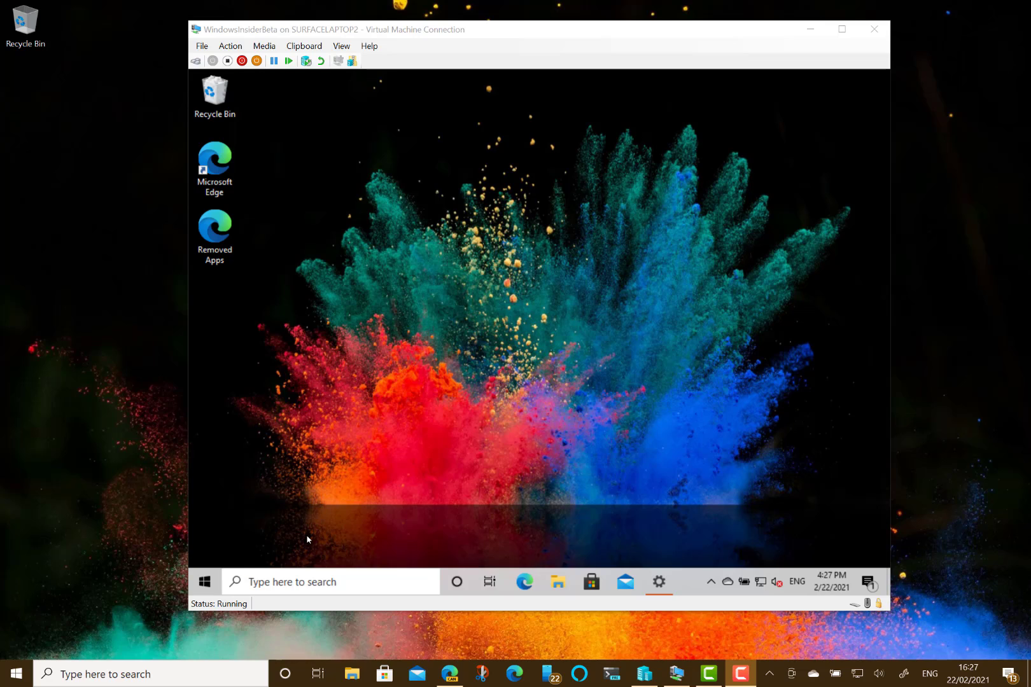
pyautogui.moveTo(635, 567)
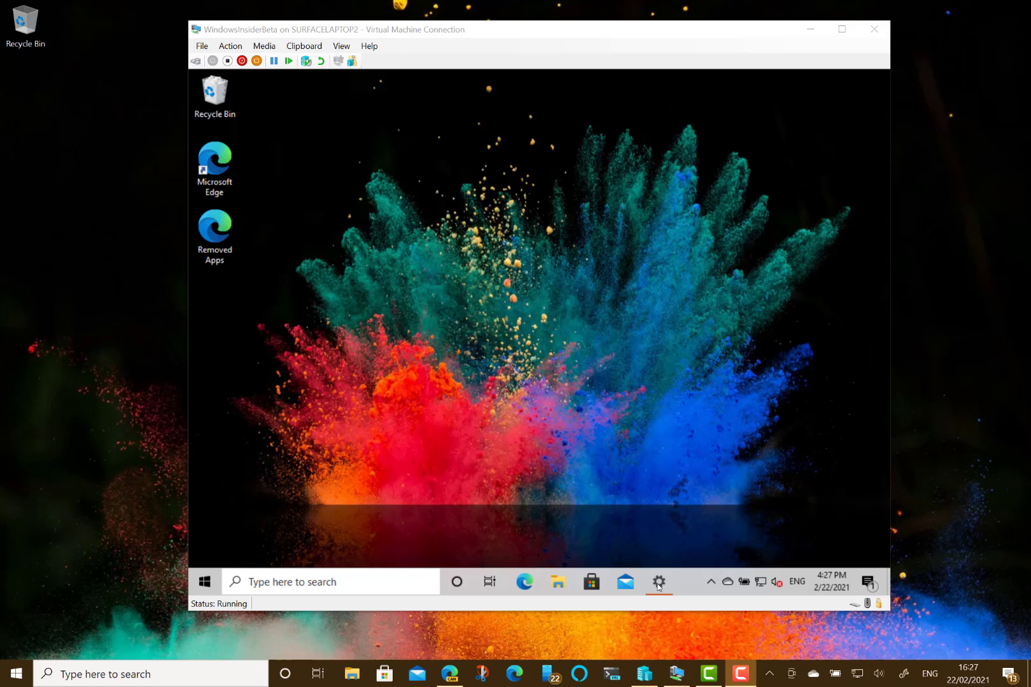
# Show the Settings About page and scroll to the Windows specifications section.
pyautogui.click(658, 582)
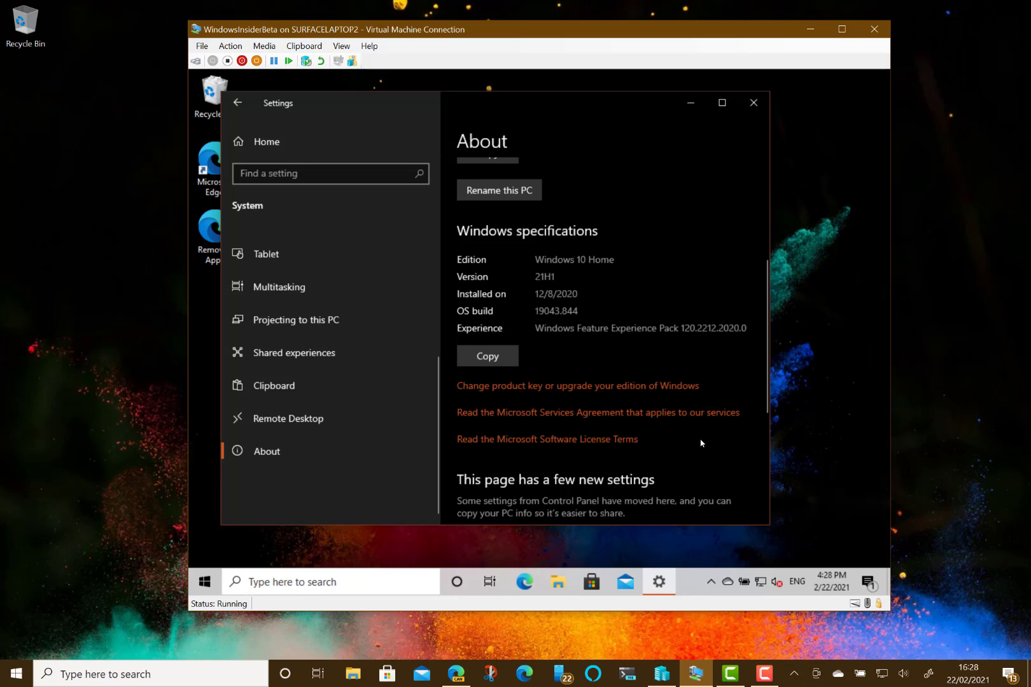
pyautogui.scroll(-3)
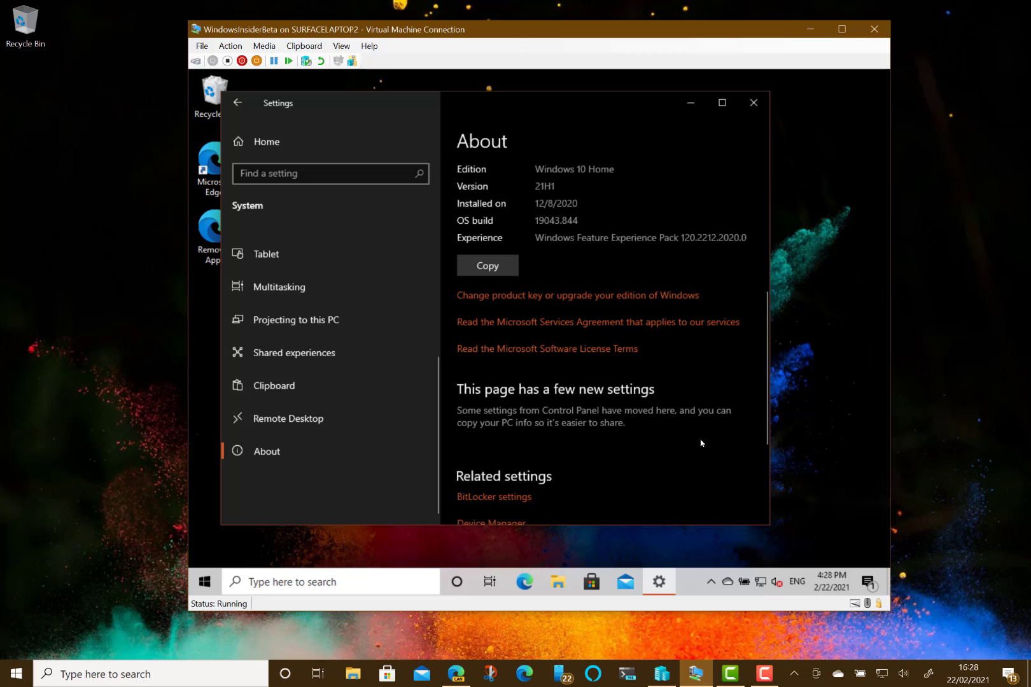
pyautogui.moveTo(612, 257)
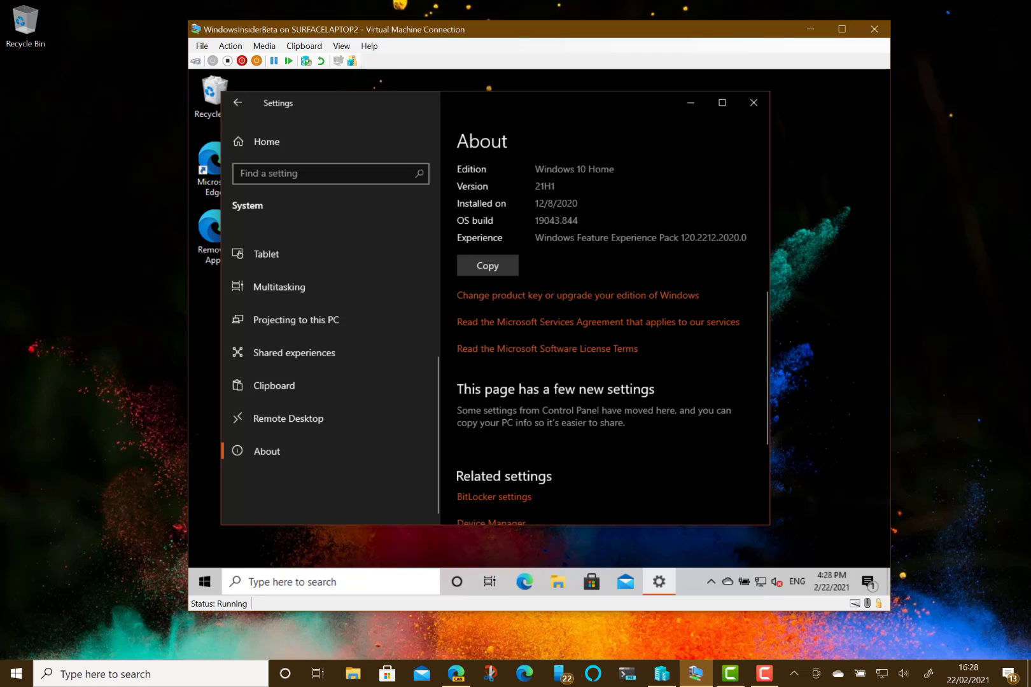
pyautogui.moveTo(525, 446)
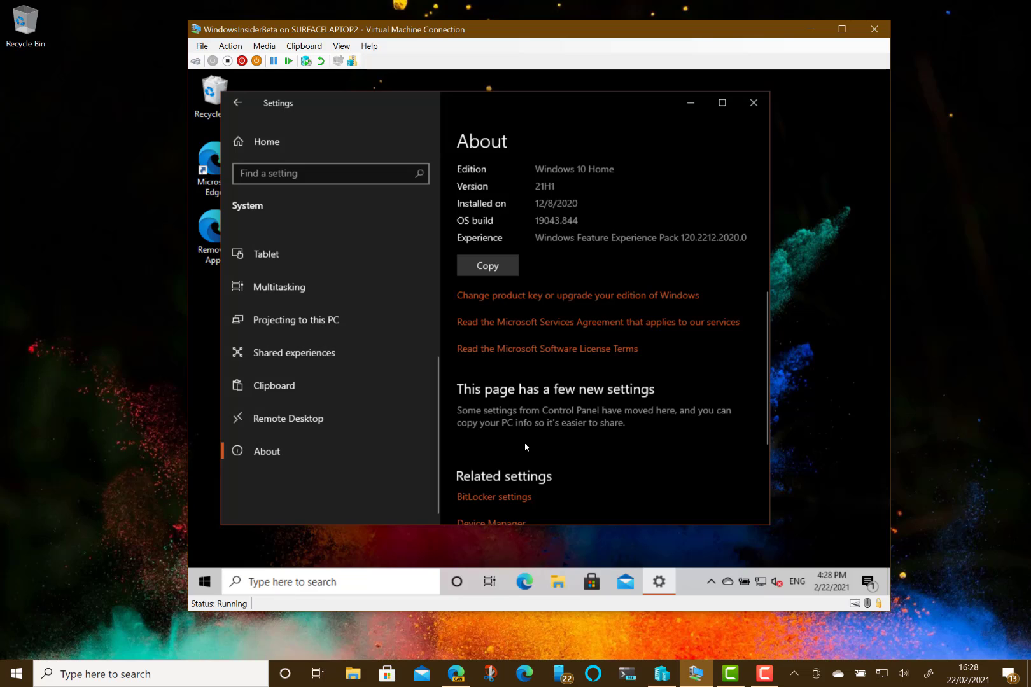
pyautogui.moveTo(591, 467)
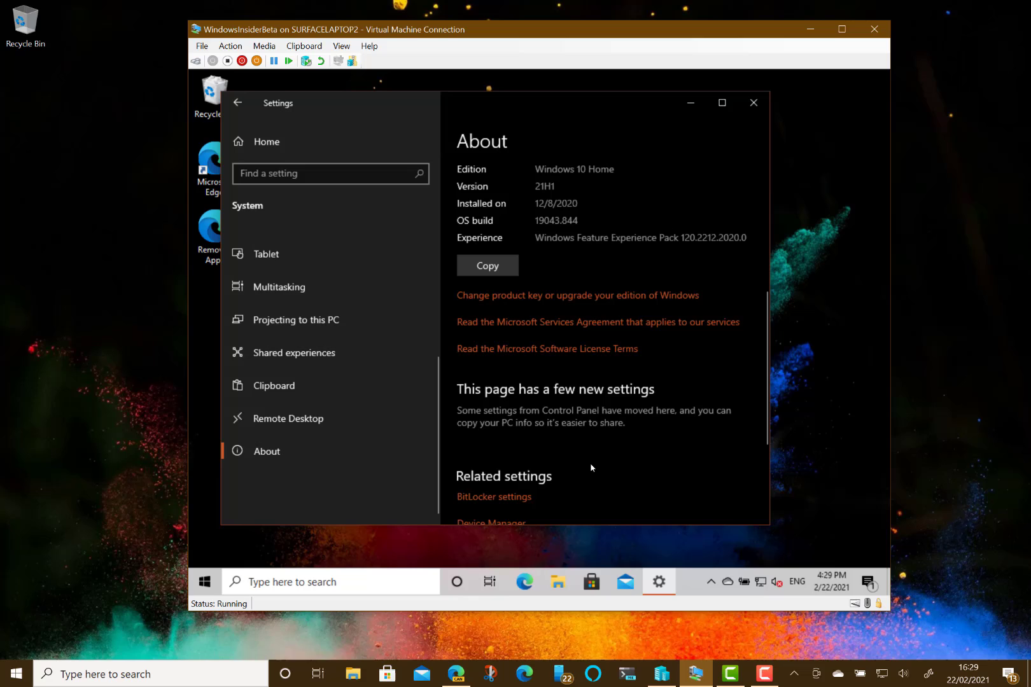
# Bring up the Start menu with its app list and tiles over the About page.
pyautogui.click(205, 582)
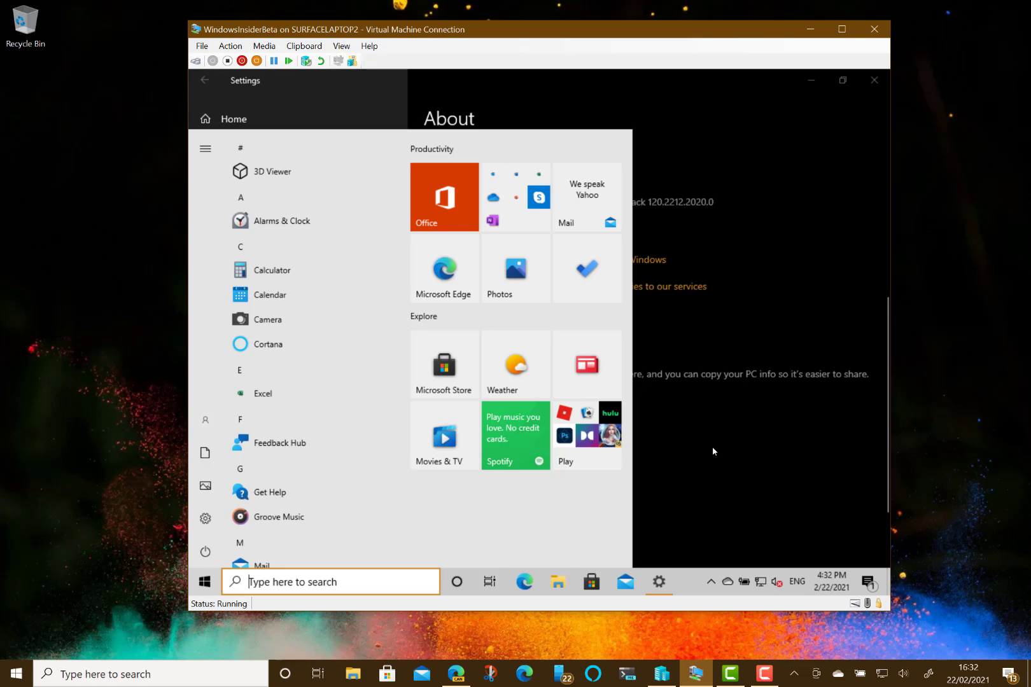
pyautogui.moveTo(767, 468)
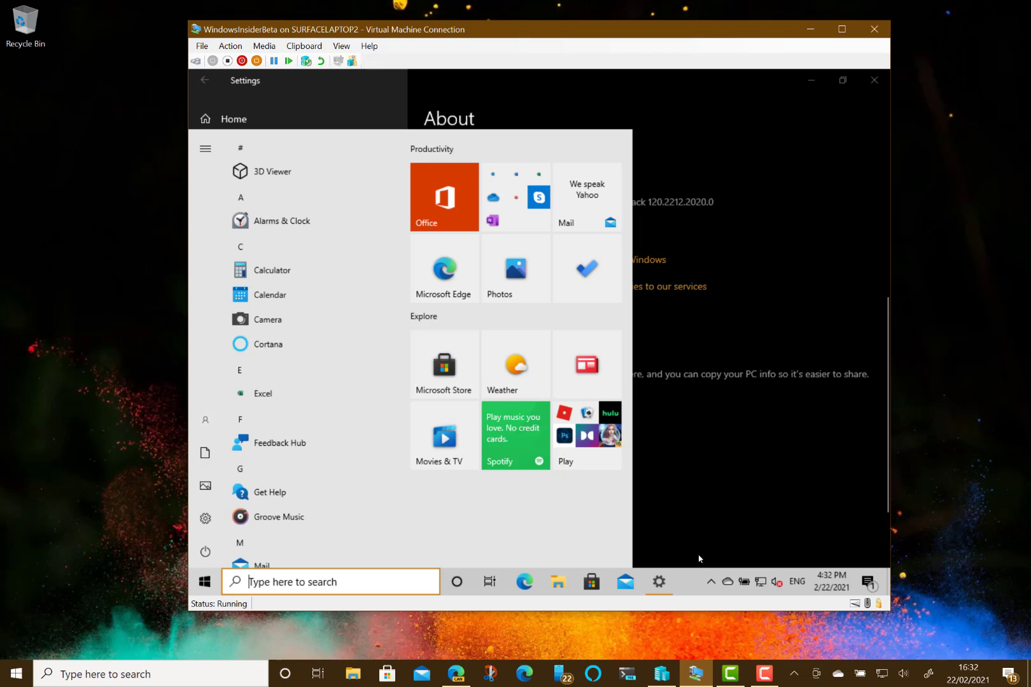
pyautogui.moveTo(687, 592)
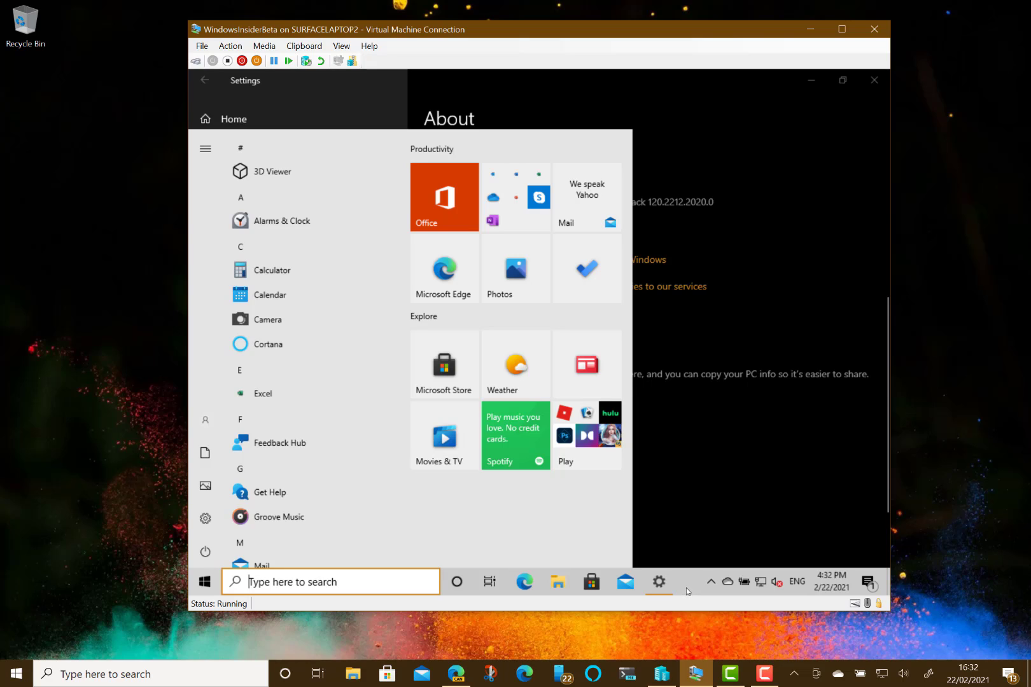
pyautogui.moveTo(772, 488)
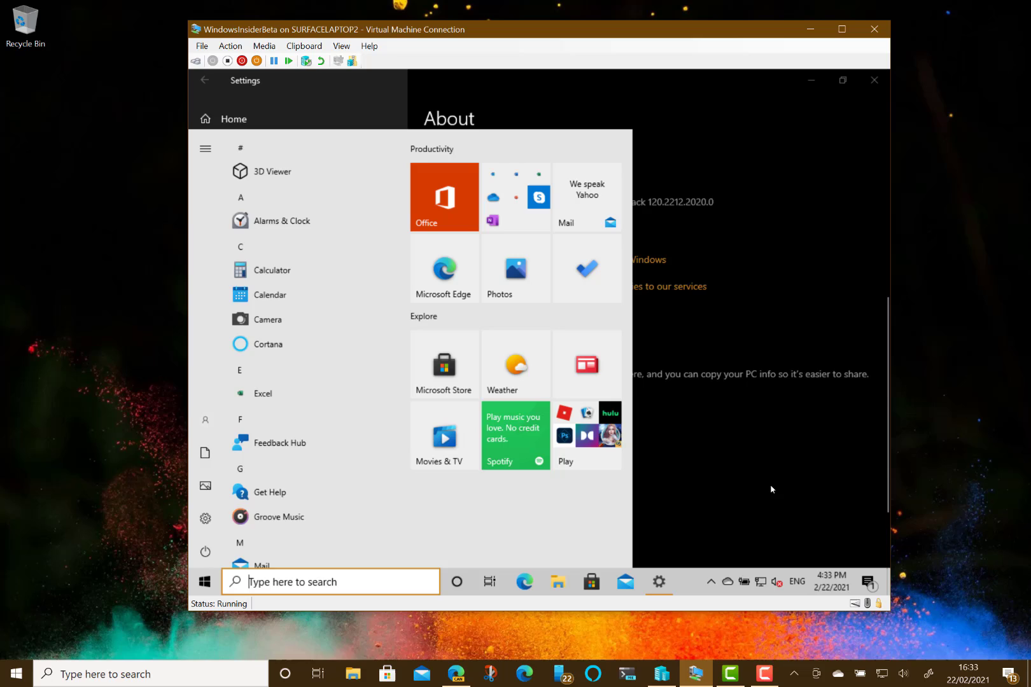